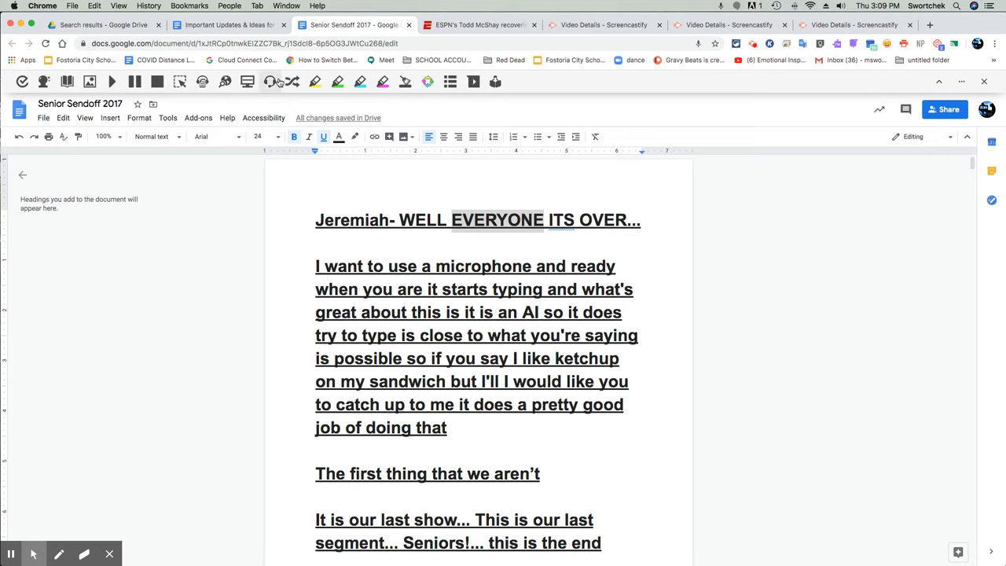
mouse_move(292, 81)
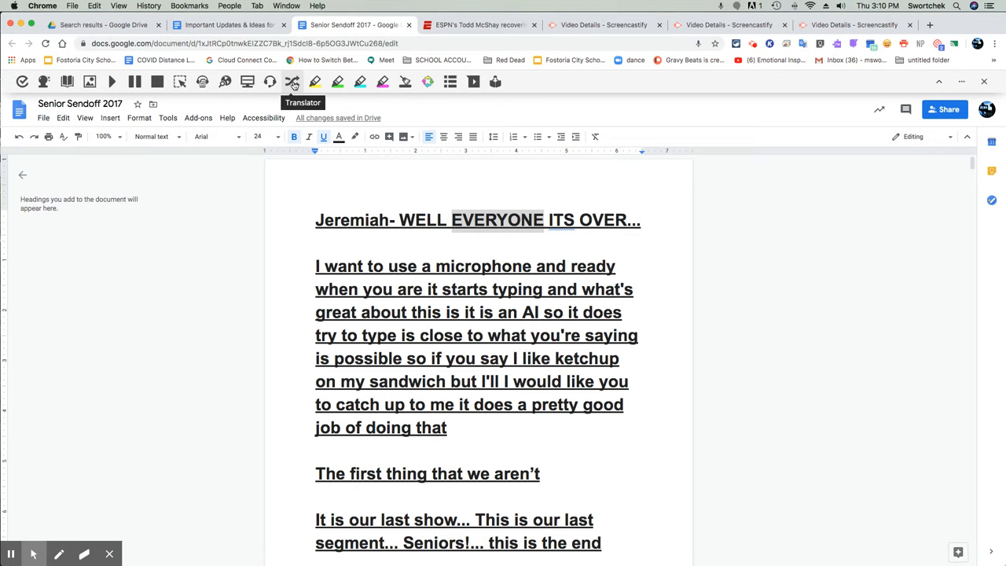
mouse_move(405, 82)
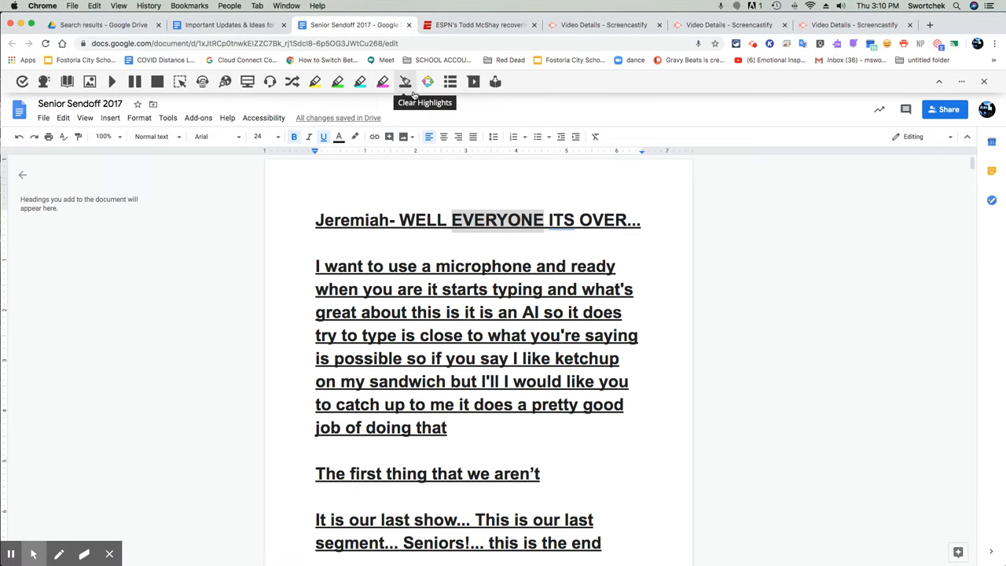
mouse_move(449, 81)
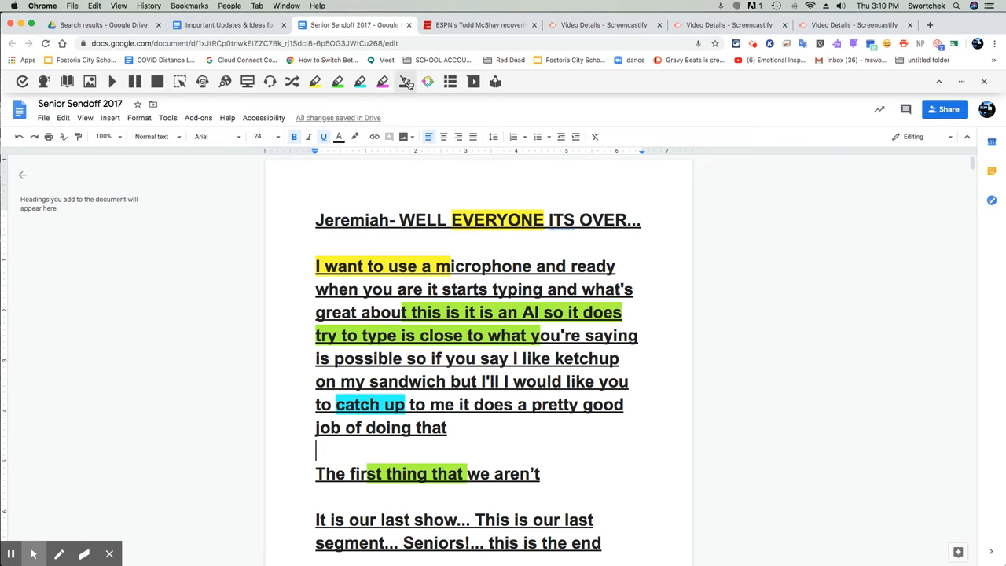
mouse_move(427, 81)
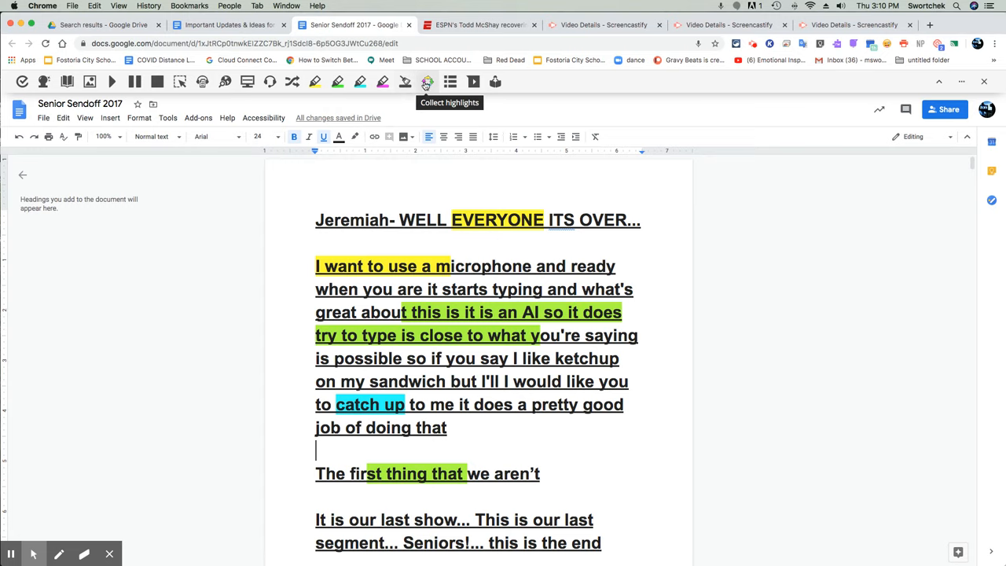
Collect every highlight colour, sorted by colour, into a new Highlights Untitled document
left_click(427, 81)
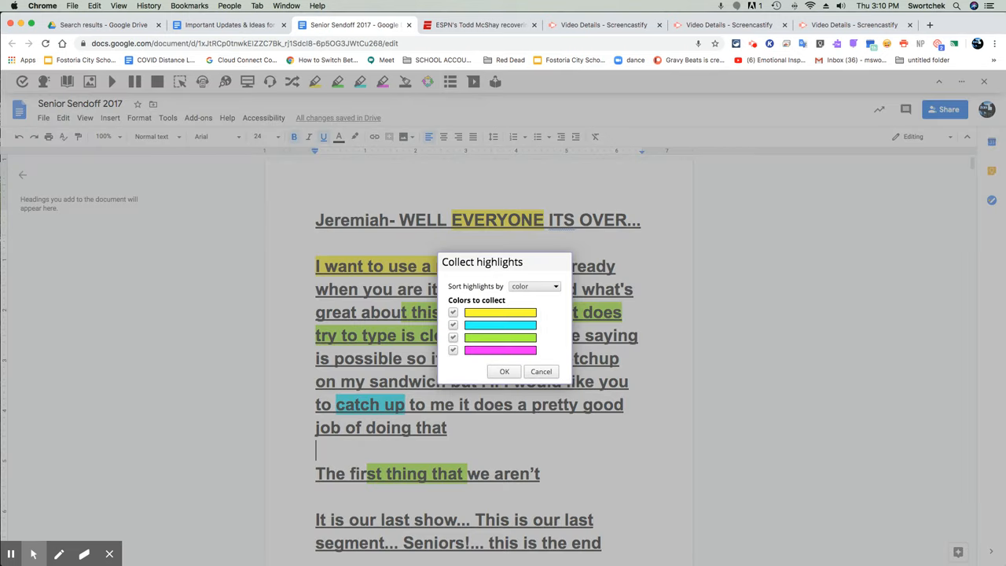
mouse_move(539, 305)
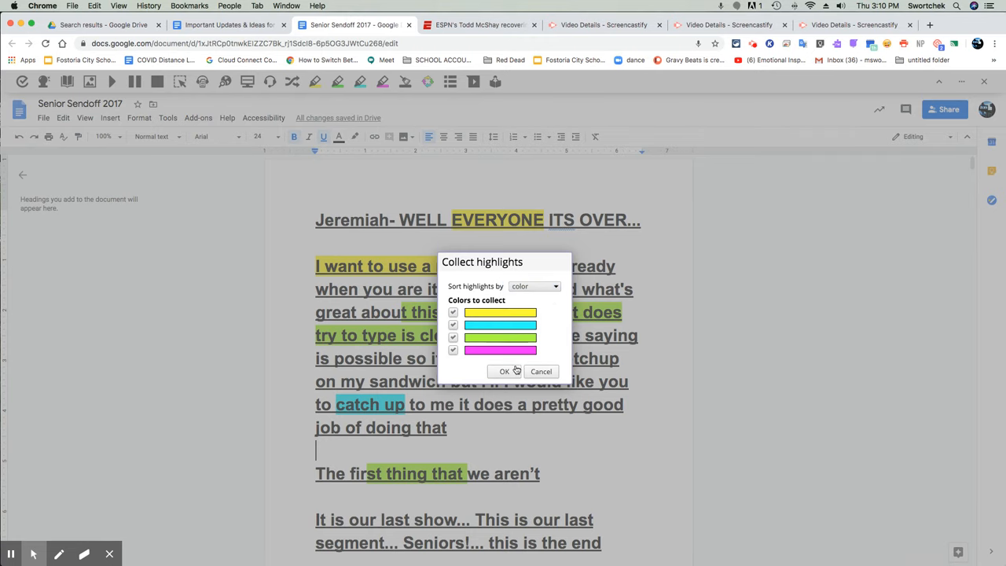
left_click(503, 370)
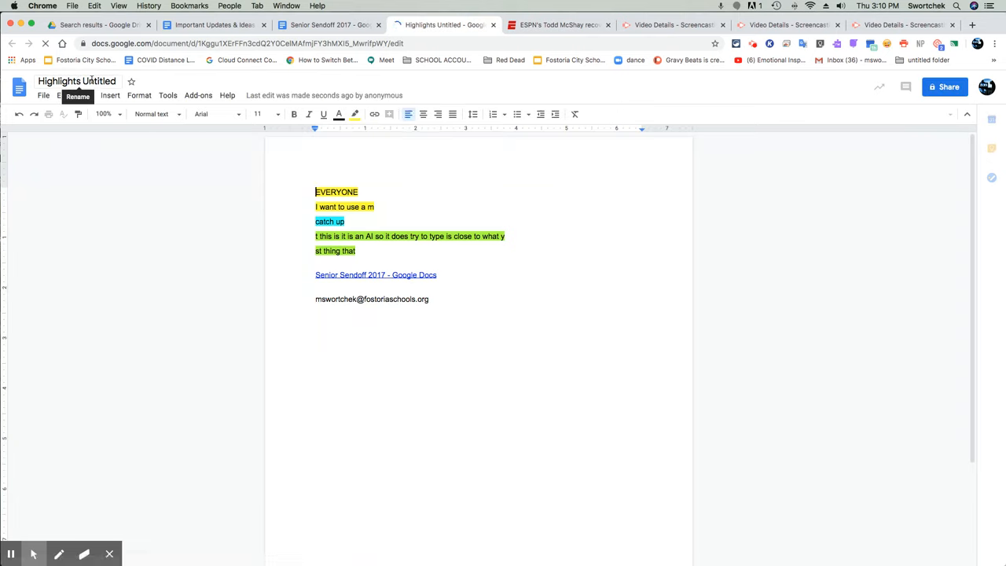
Rename the document to 'Highlights Untitled notes' and pick a Drive folder to move it into
left_click(76, 81)
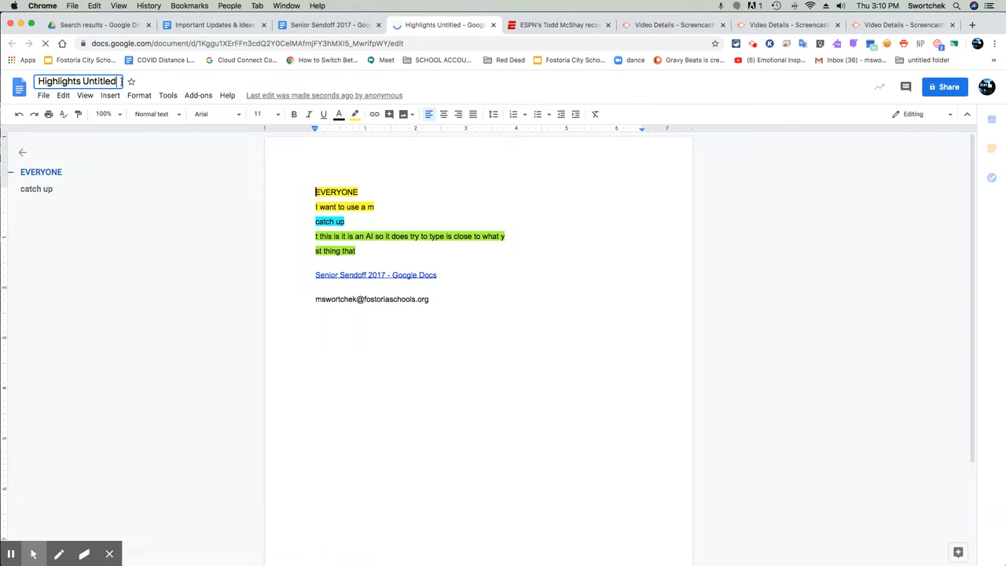
type("note")
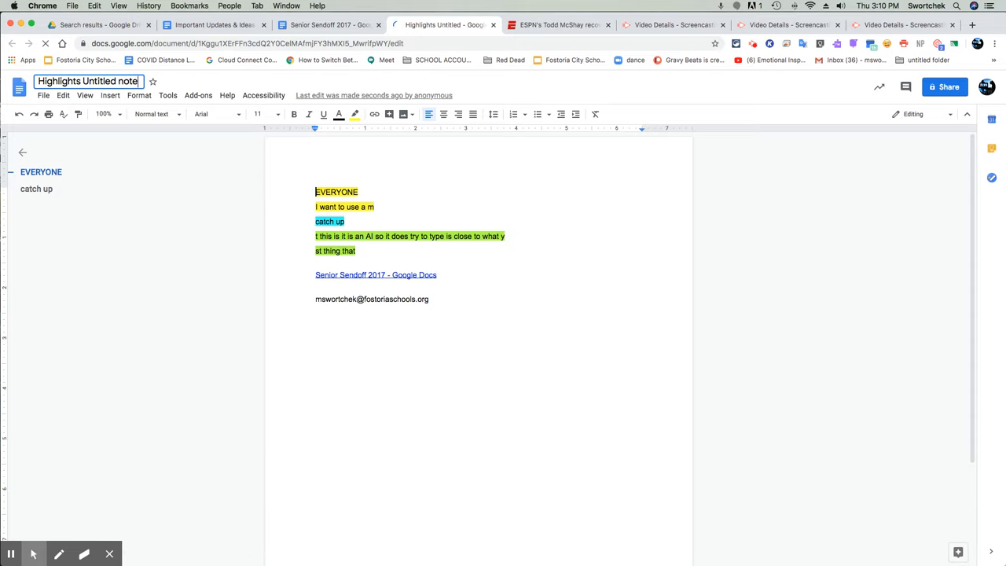
type("s")
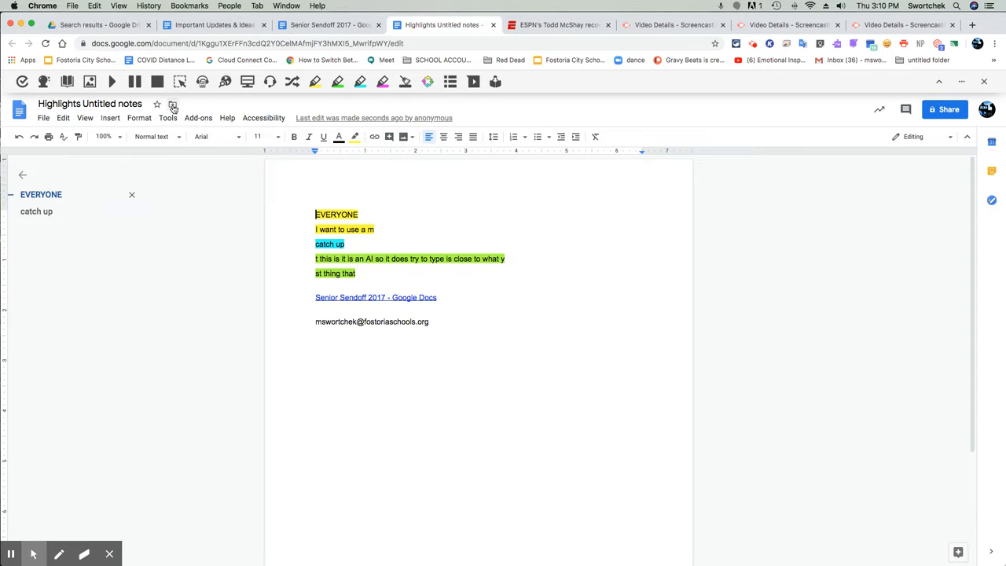
left_click(172, 104)
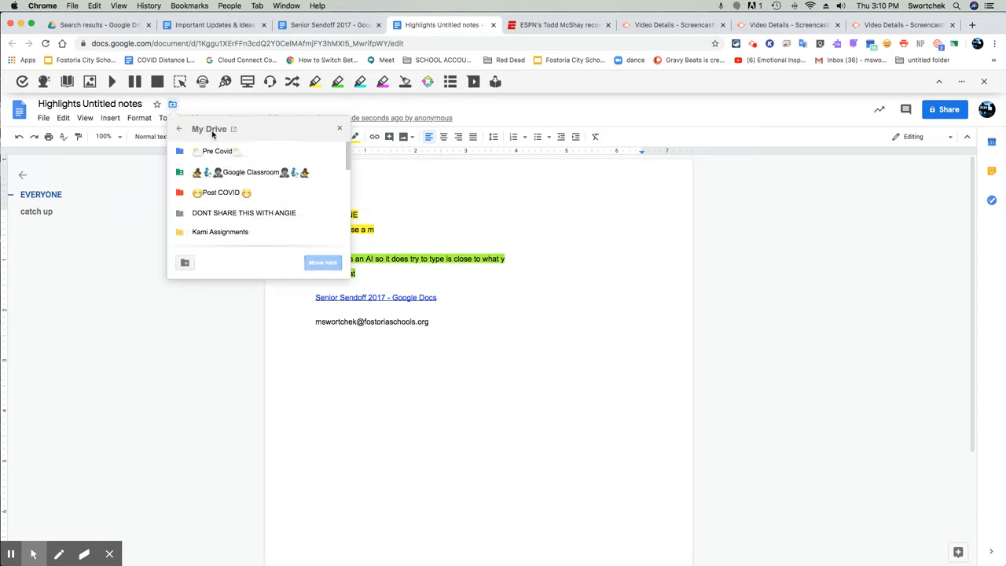
mouse_move(250, 171)
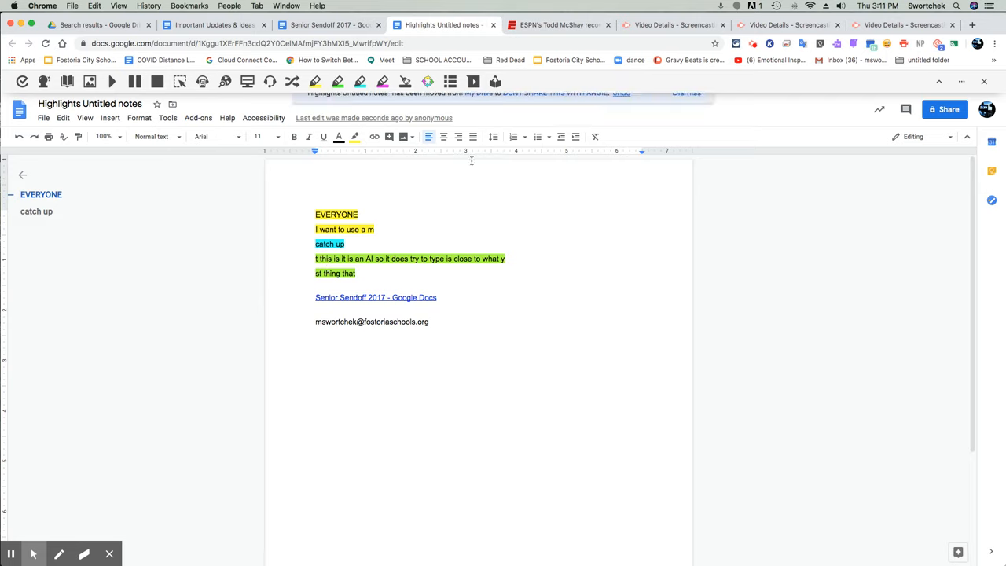
mouse_move(373, 118)
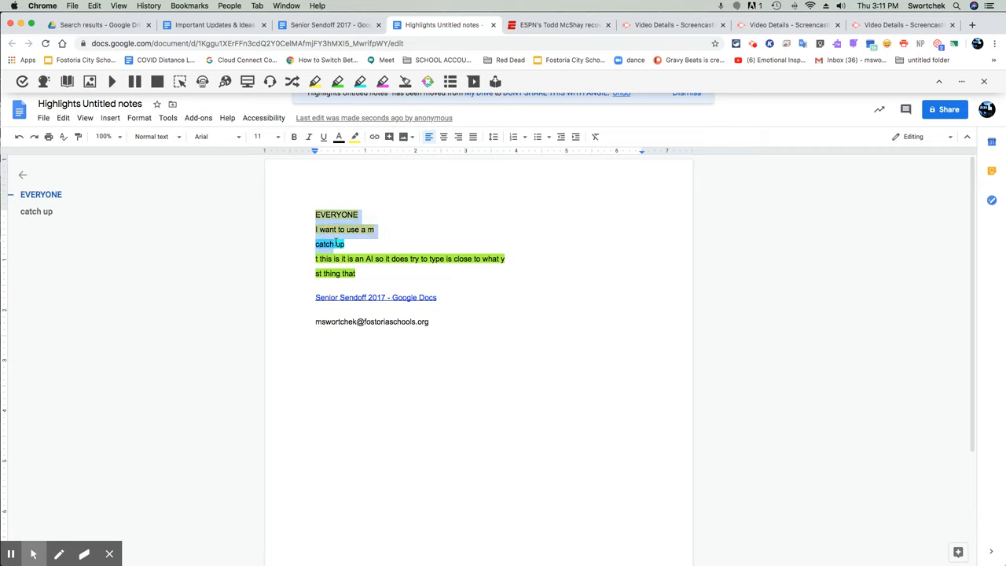
left_click(356, 273)
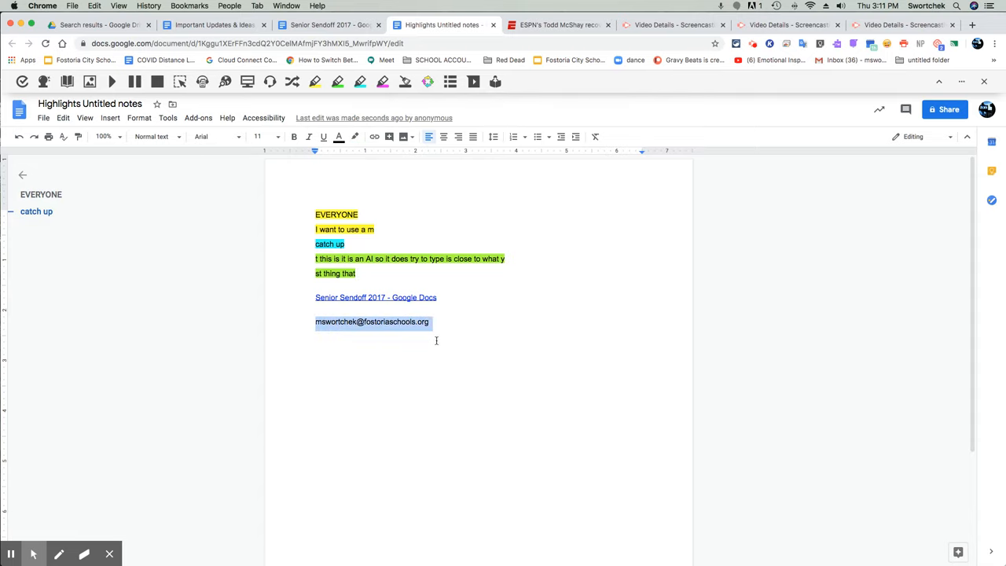
mouse_move(698, 210)
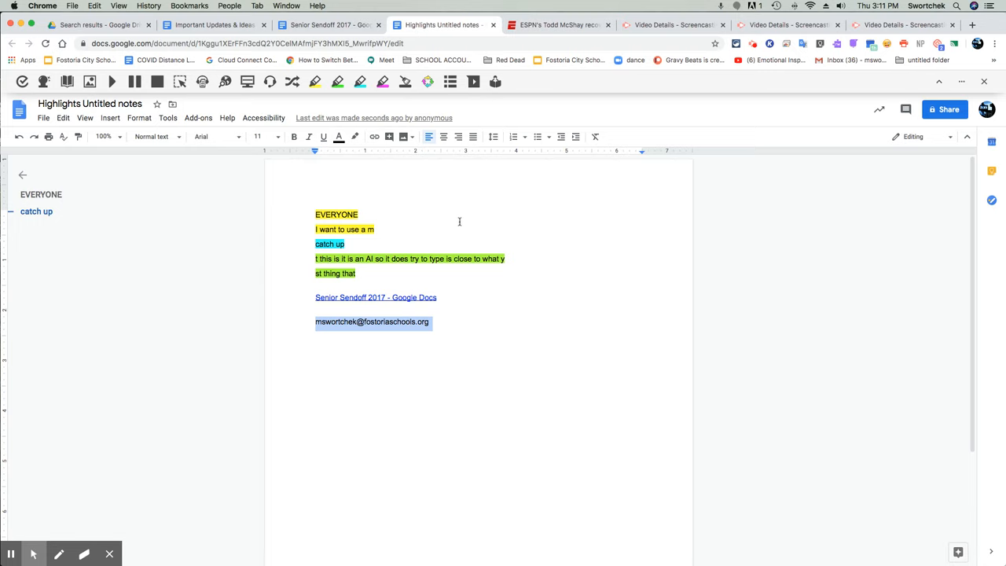
mouse_move(440, 155)
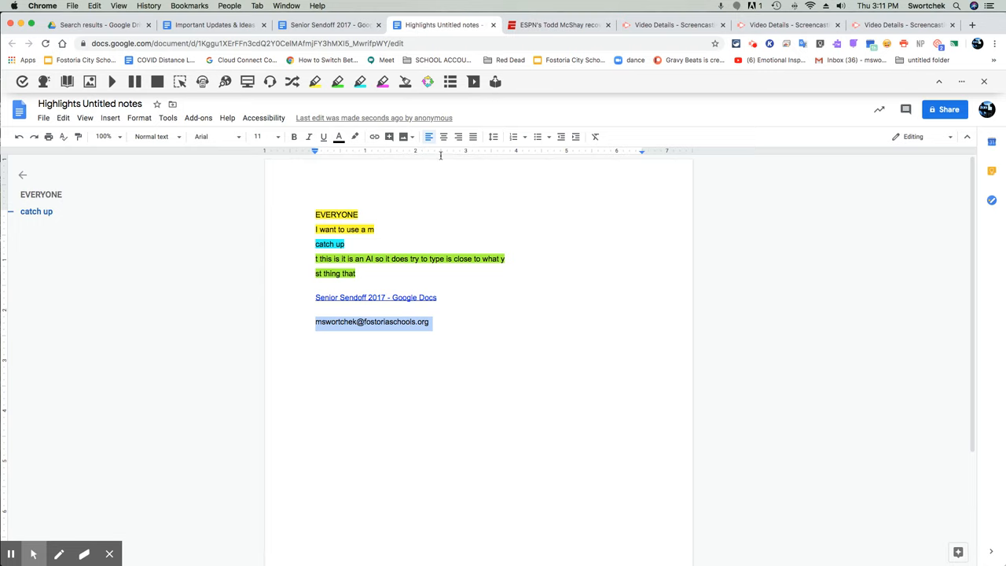
Close the highlights notes, dismiss Collect Highlights, and start the Vocabulary tool on the script
left_click(329, 24)
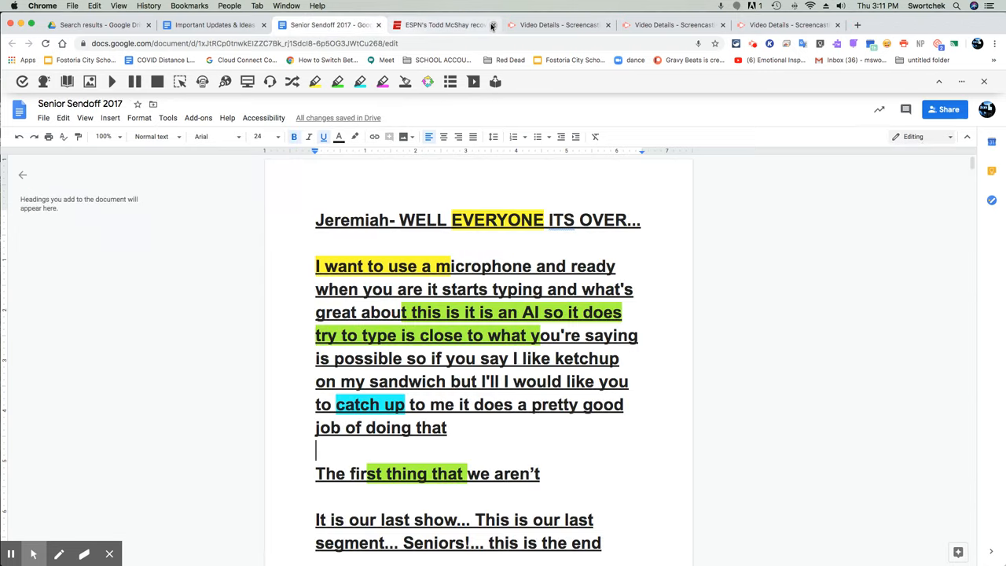
left_click(427, 81)
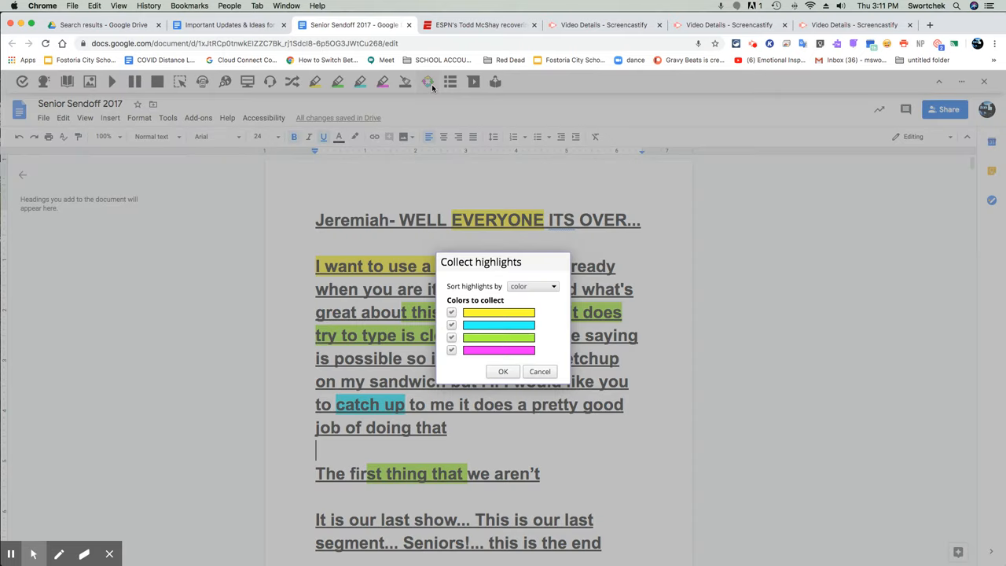
left_click(502, 371)
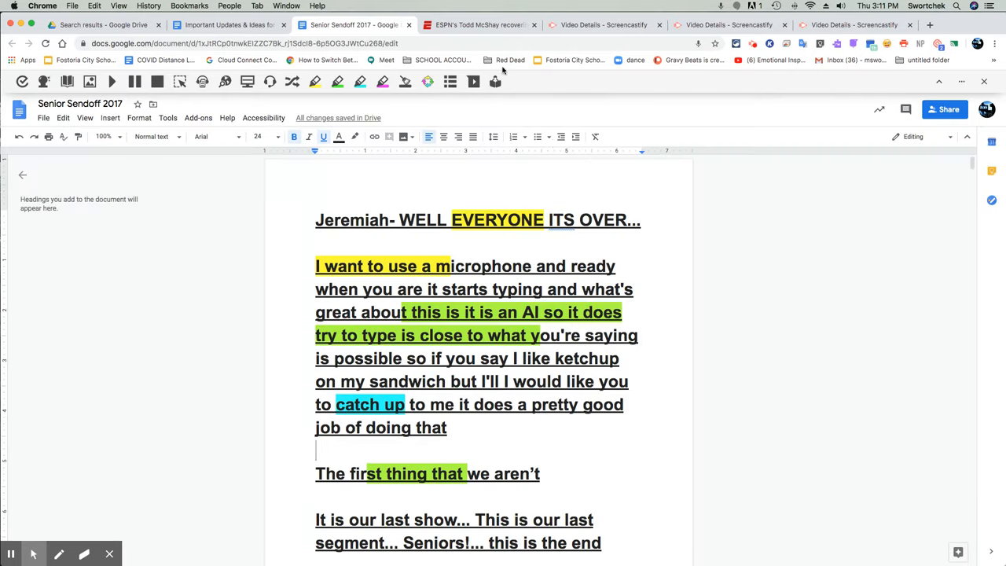
left_click(450, 81)
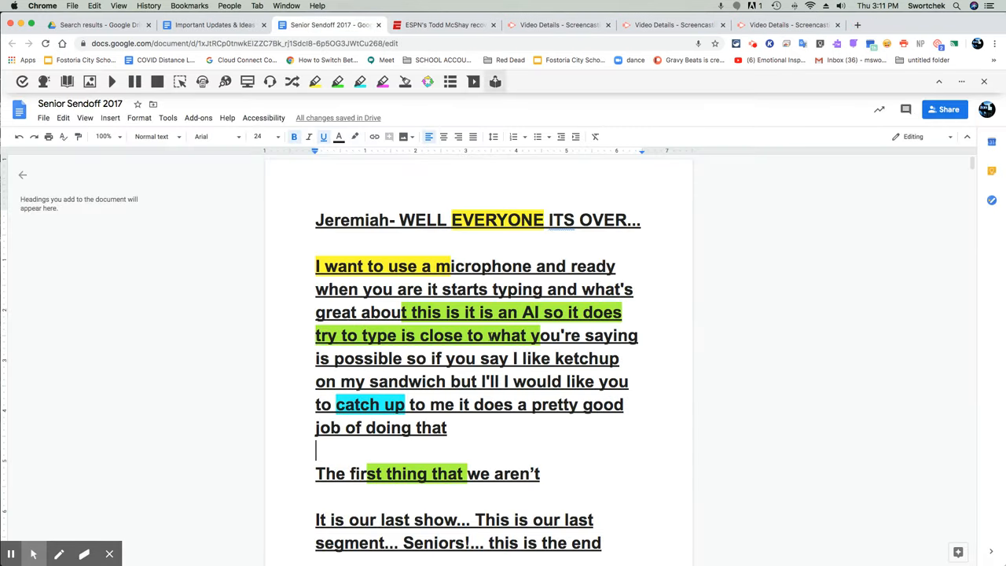
Highlight laugh and talk in the Gabby Gregg section, then generate the Vocabulary List
scroll("down", 3)
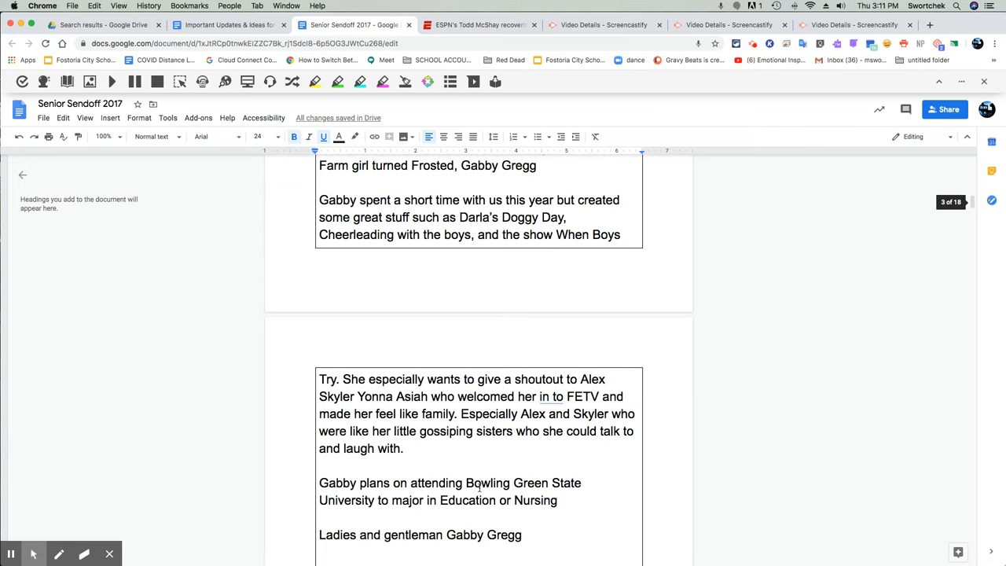
scroll("down", 3)
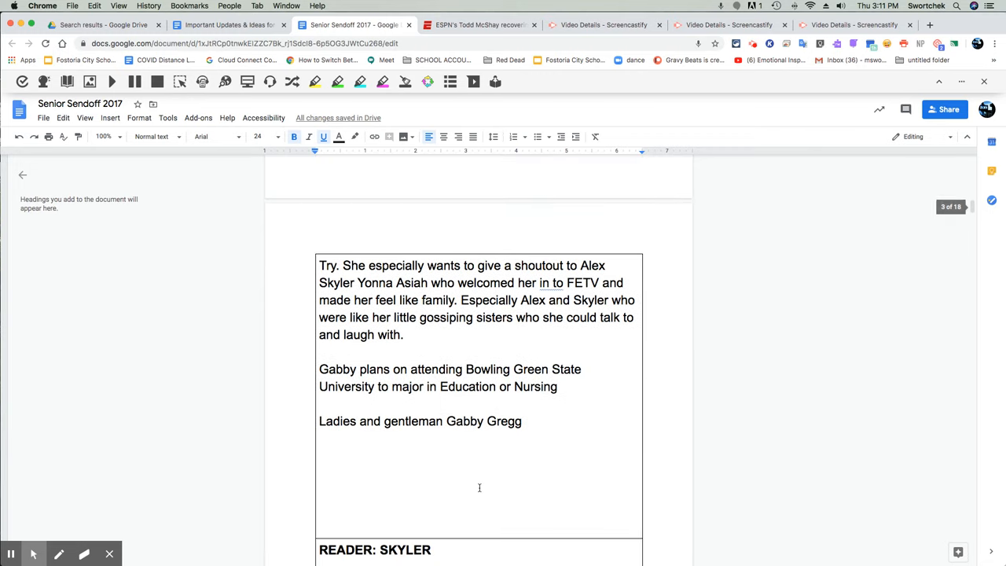
double_click(468, 385)
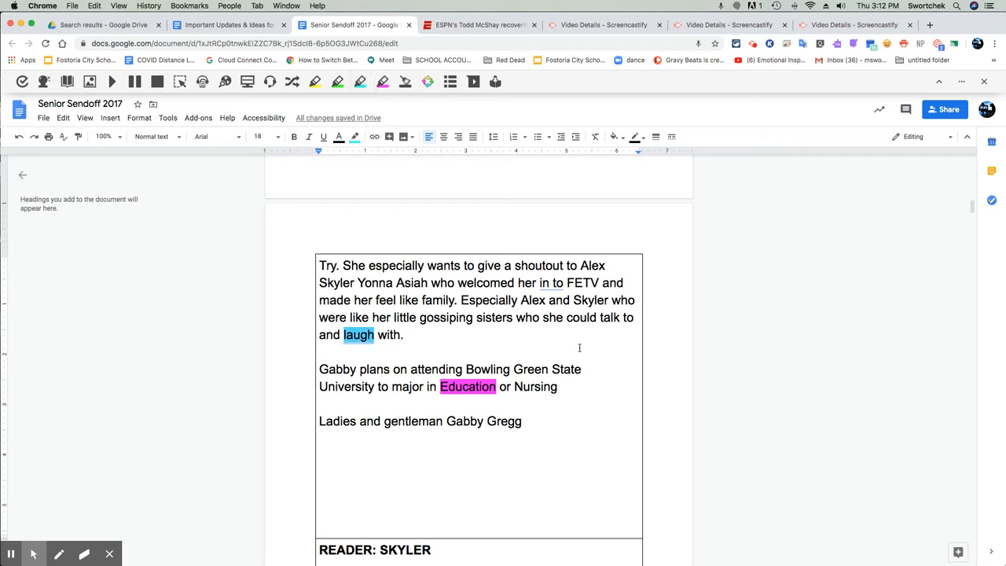
double_click(608, 317)
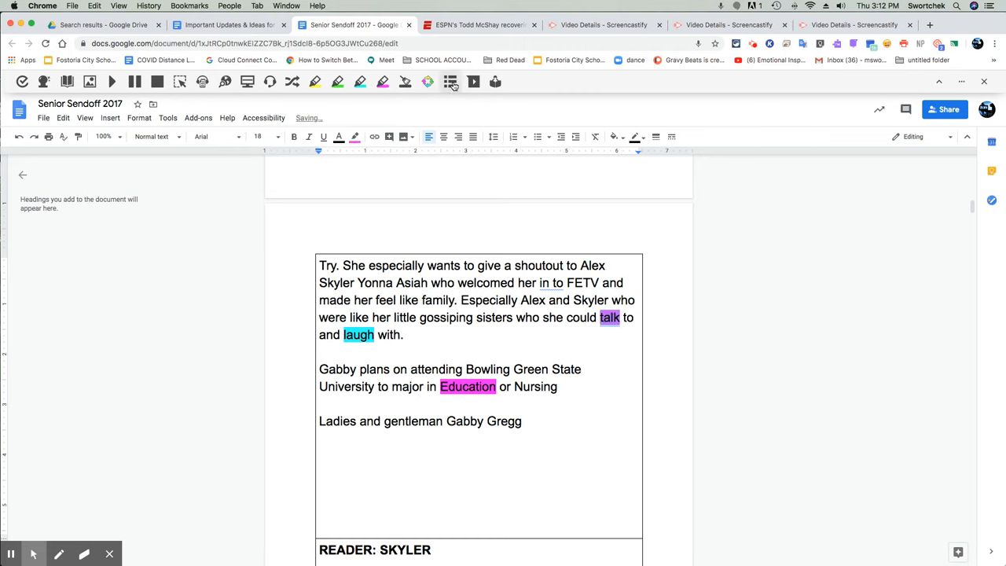
mouse_move(450, 82)
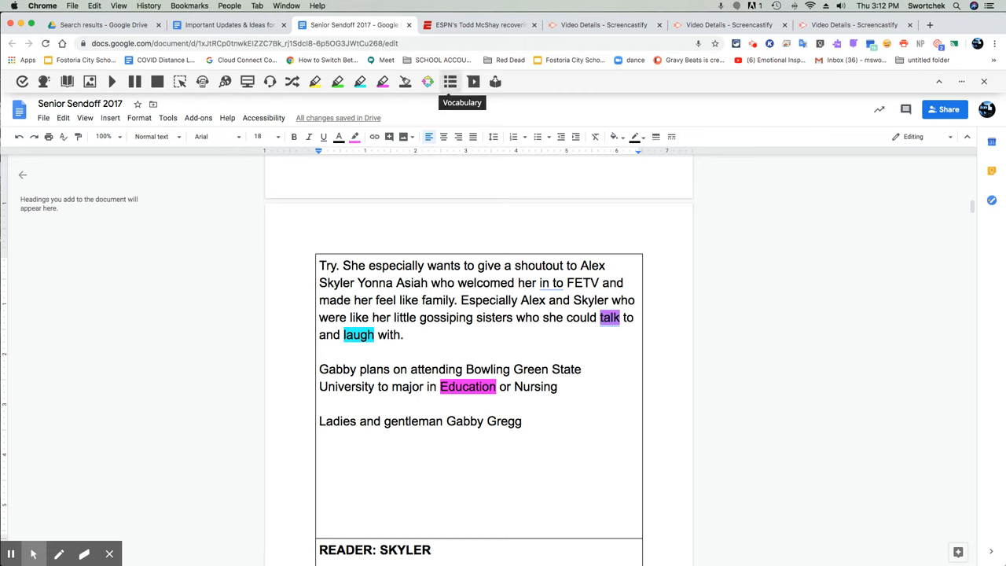
left_click(449, 81)
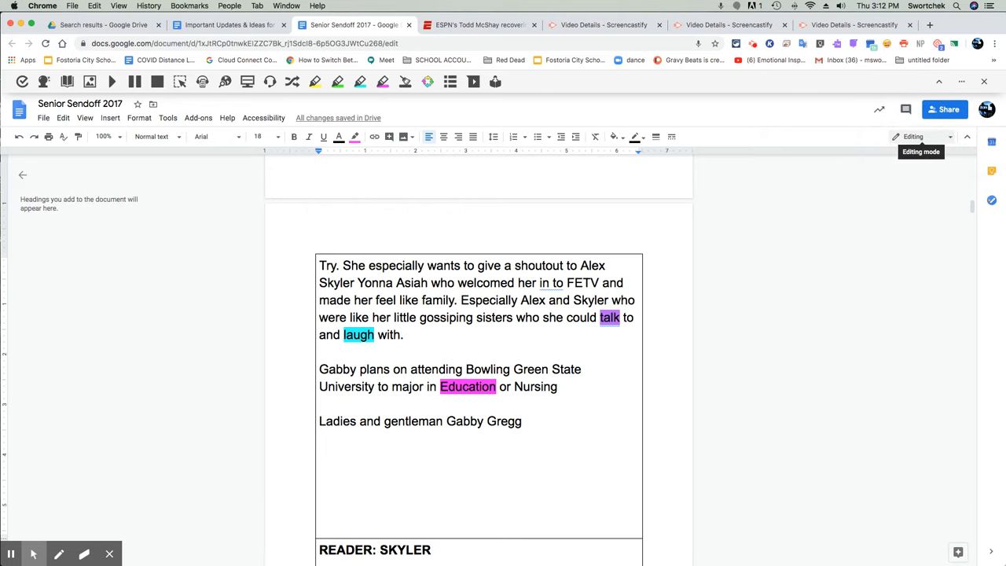
left_click(446, 24)
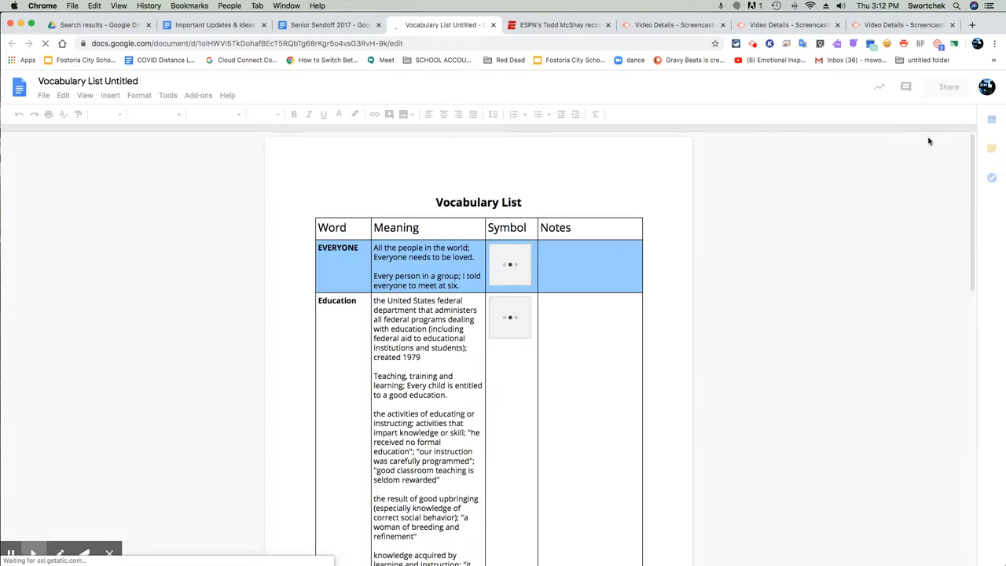
Review the Vocabulary List's EVERYONE and Education symbols and begin a note for EVERYONE
left_click(510, 265)
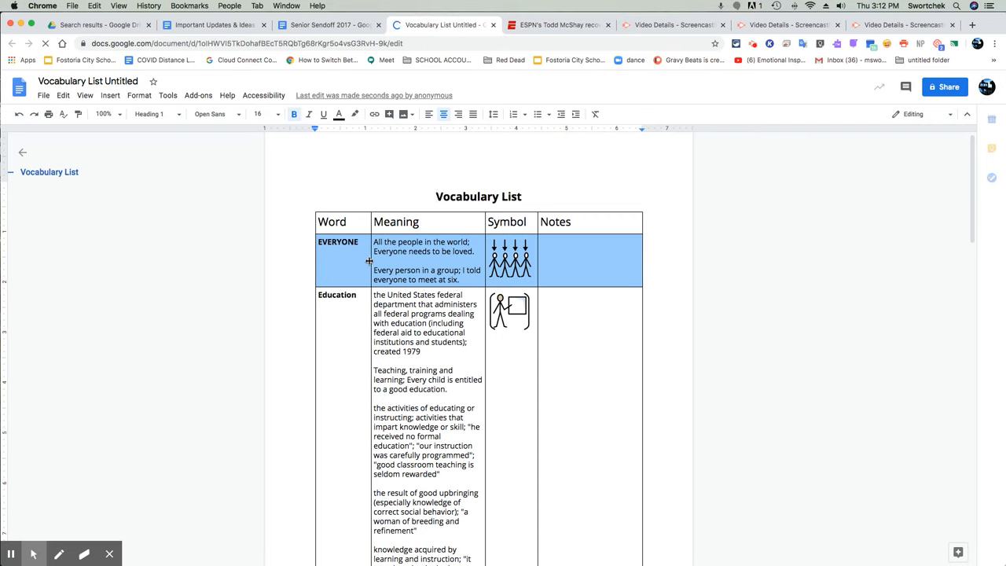
scroll("up", 3)
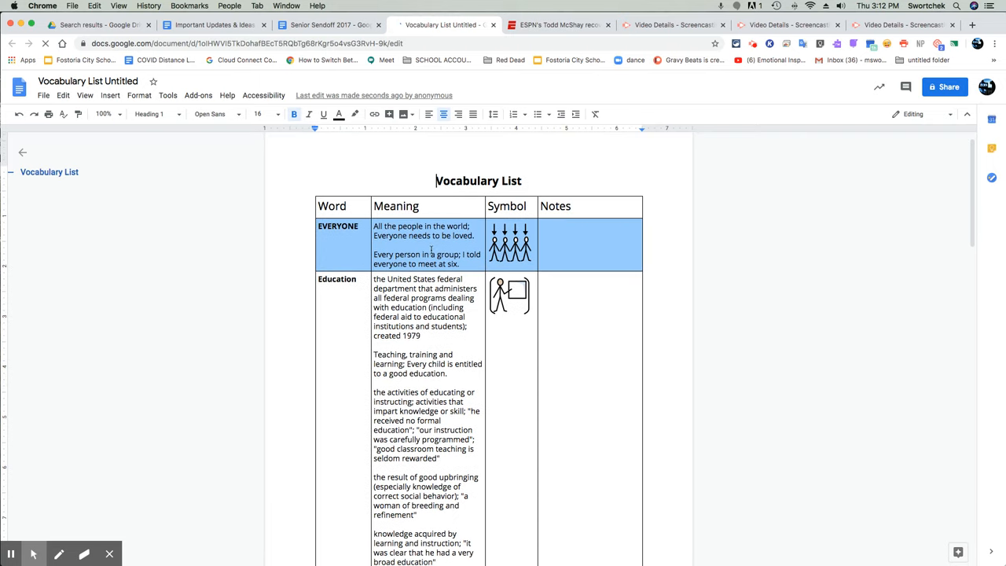
scroll("up", 3)
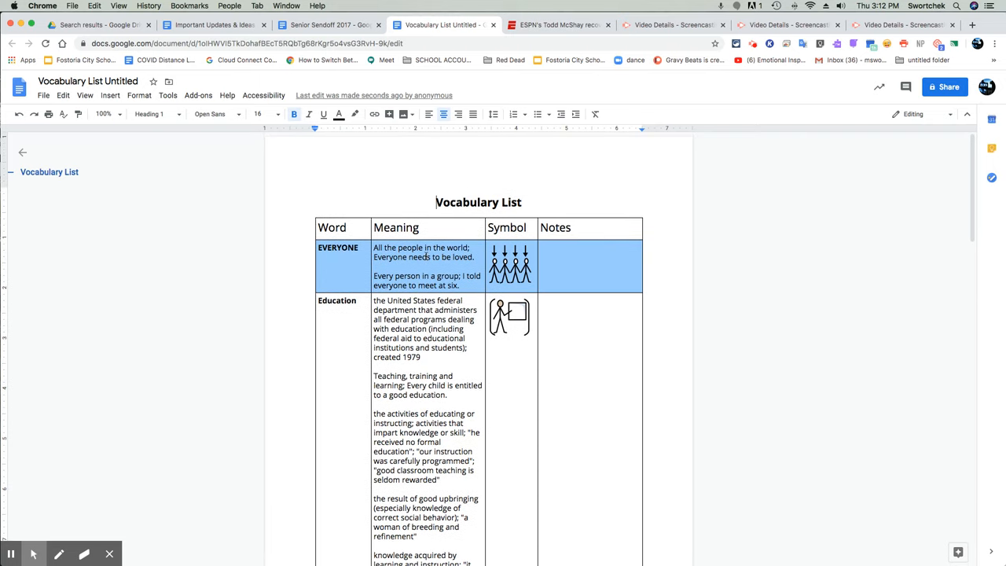
left_click(510, 263)
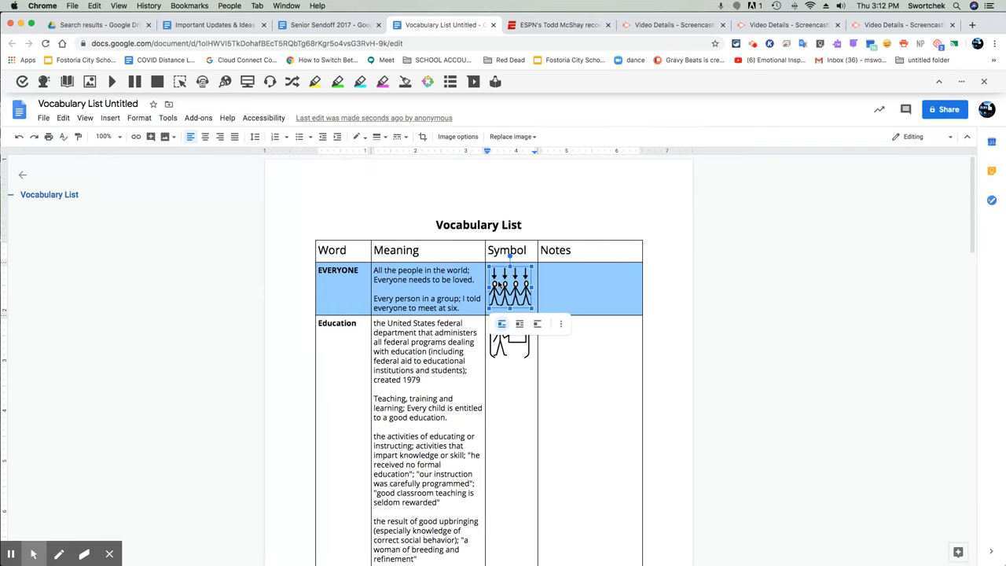
left_click(567, 281)
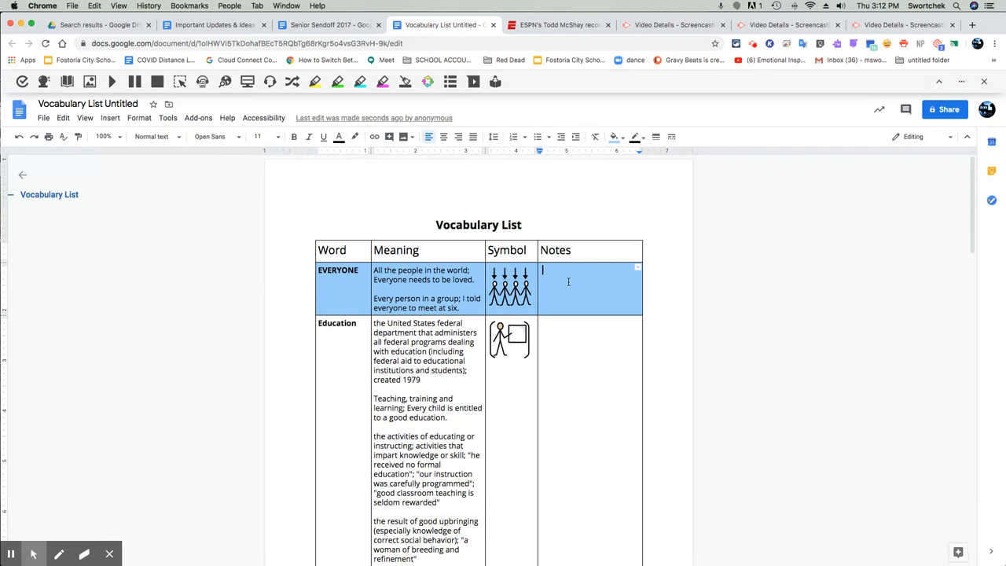
mouse_move(568, 281)
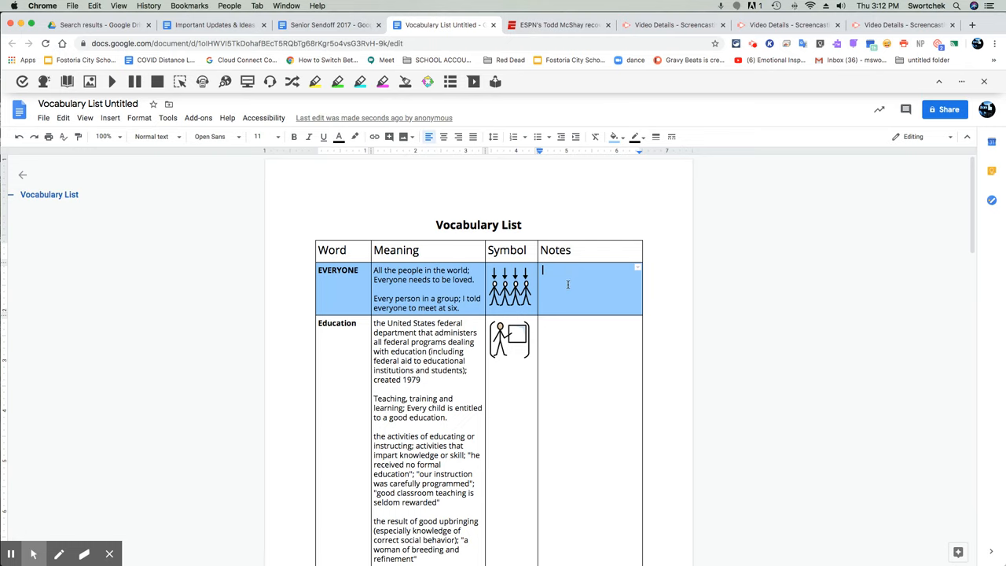
mouse_move(580, 260)
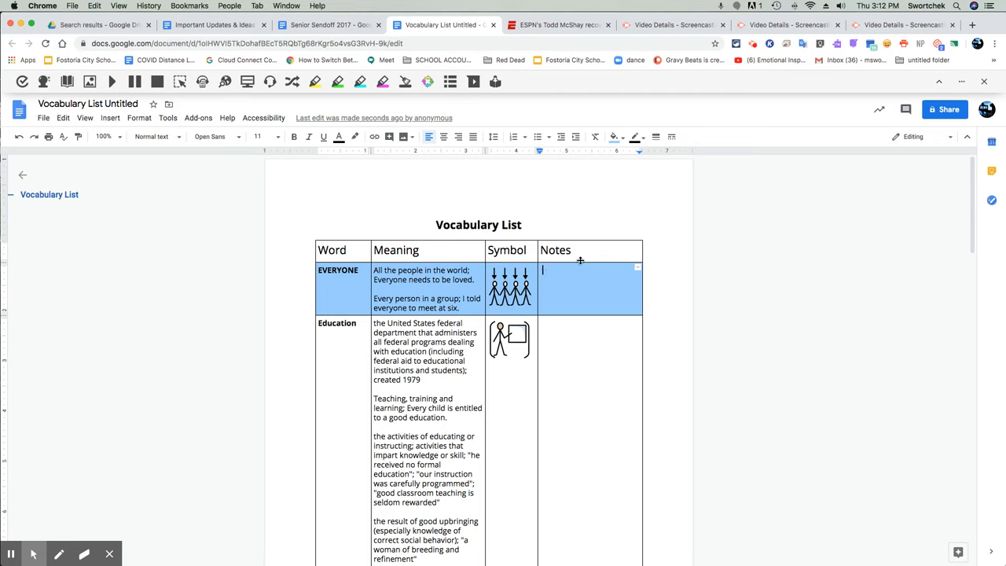
mouse_move(578, 255)
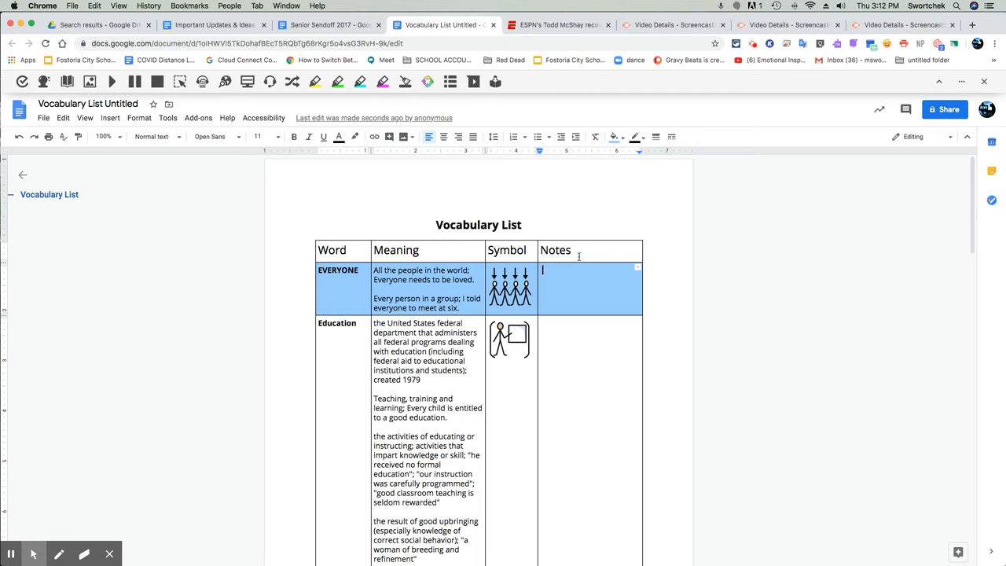
mouse_move(586, 253)
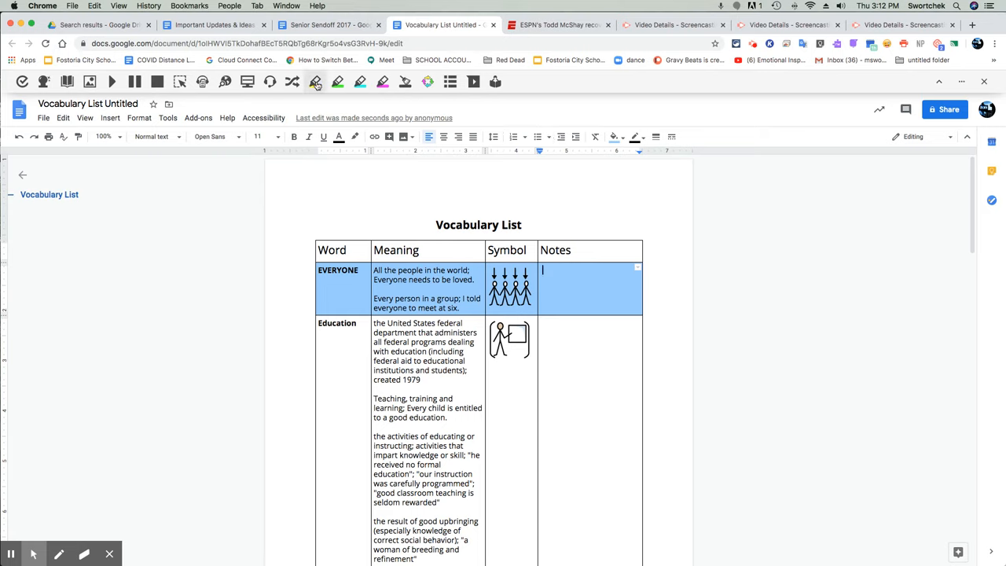
mouse_move(427, 82)
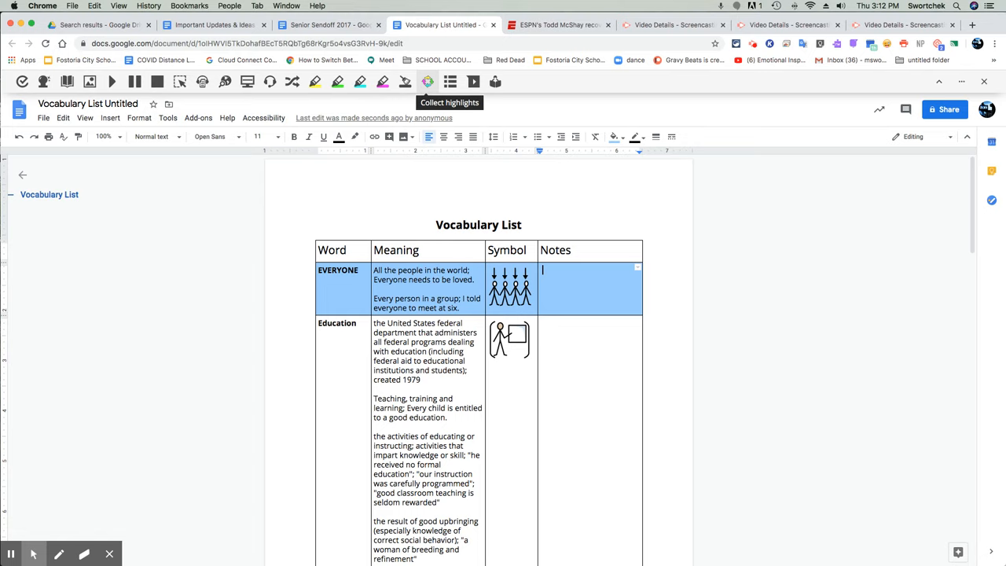
mouse_move(450, 82)
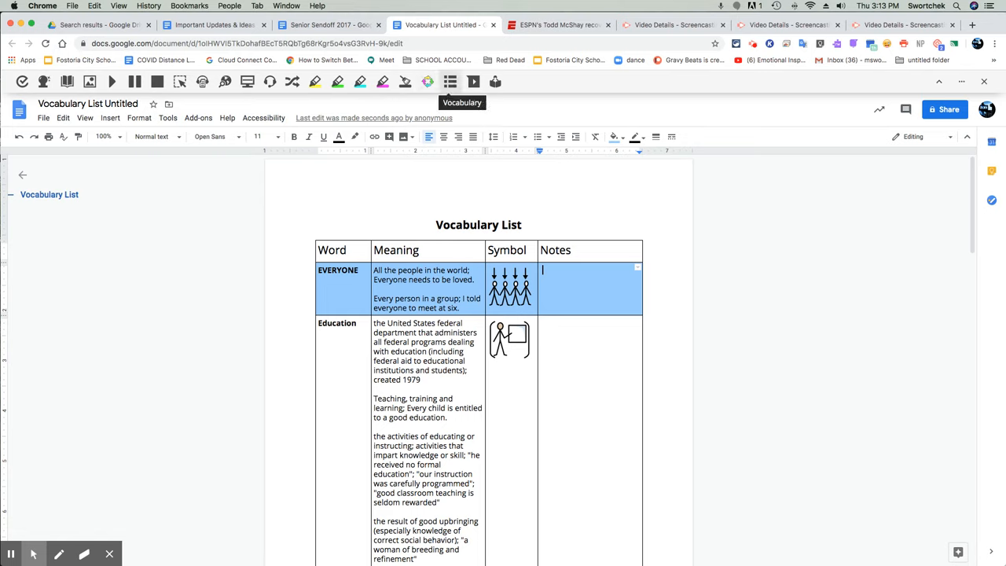
mouse_move(495, 81)
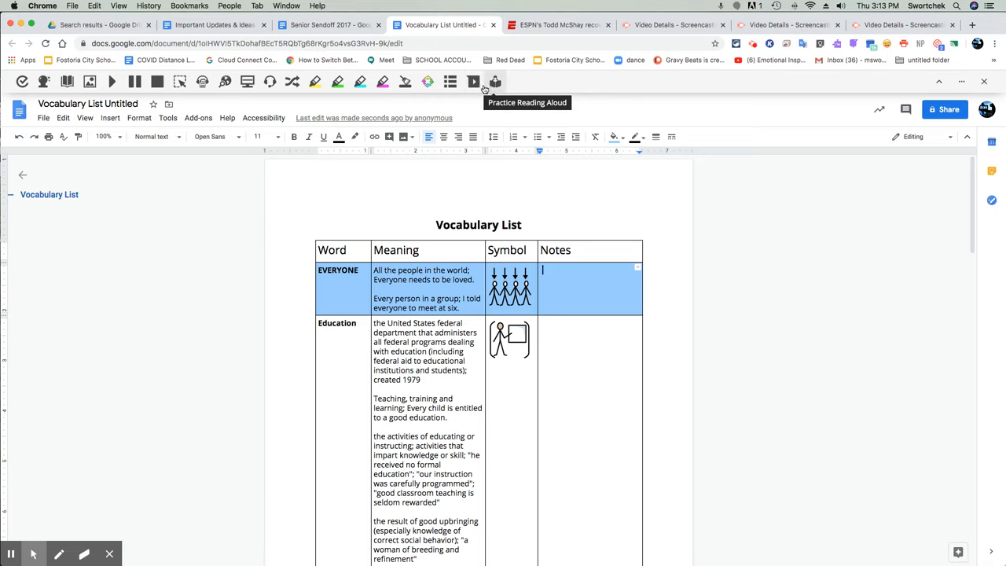
mouse_move(494, 81)
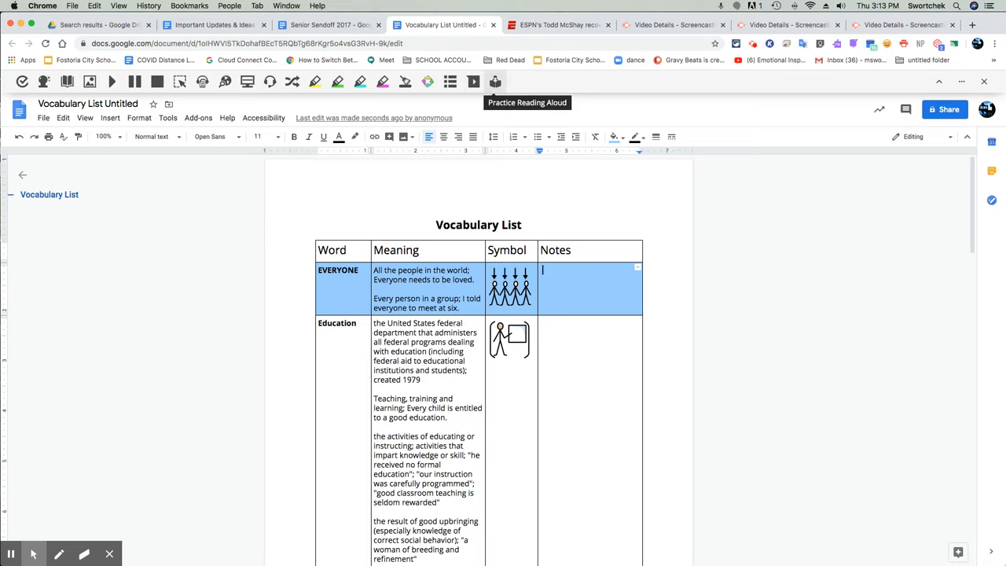